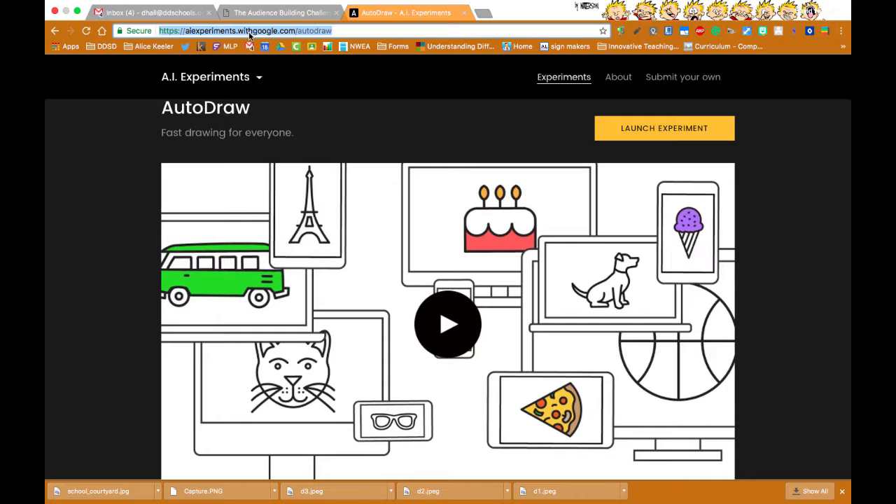
mouse_move(398, 177)
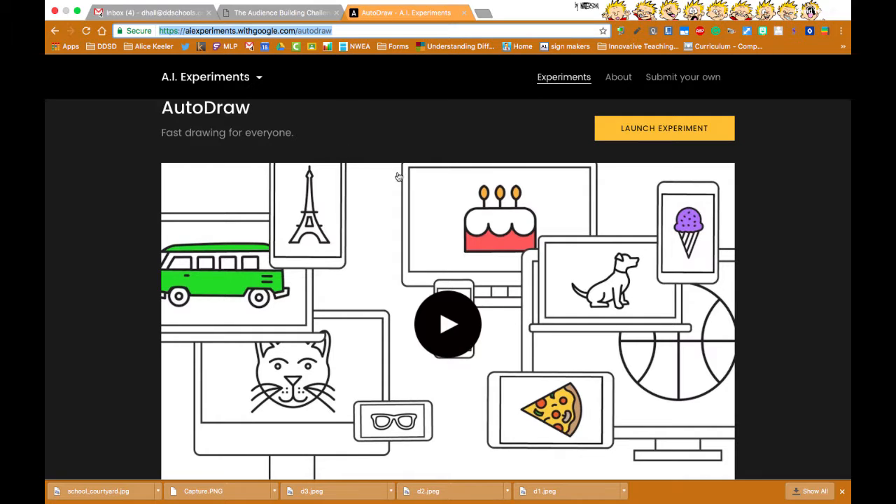
mouse_move(443, 193)
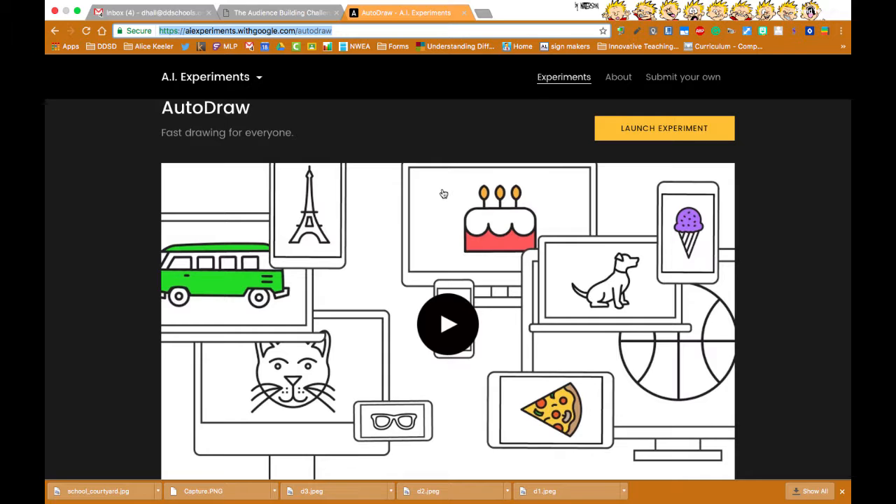
mouse_move(677, 161)
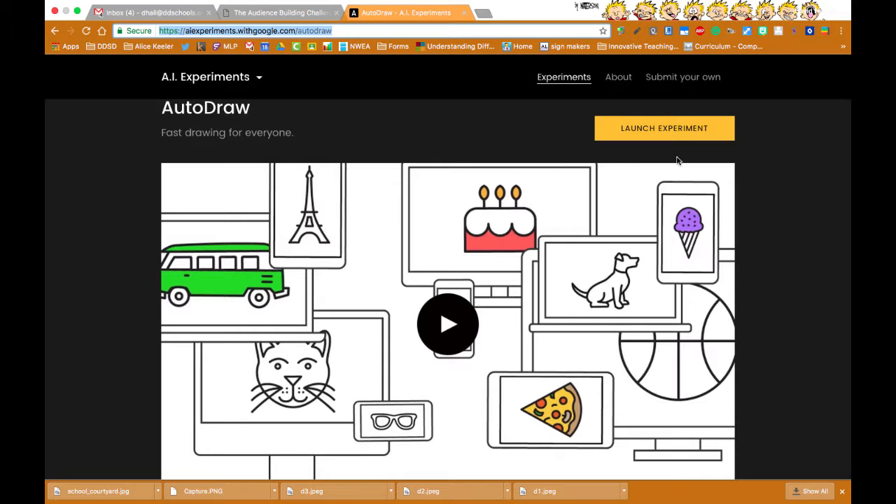
Launch the AutoDraw experiment from the A.I. Experiments page
click(663, 129)
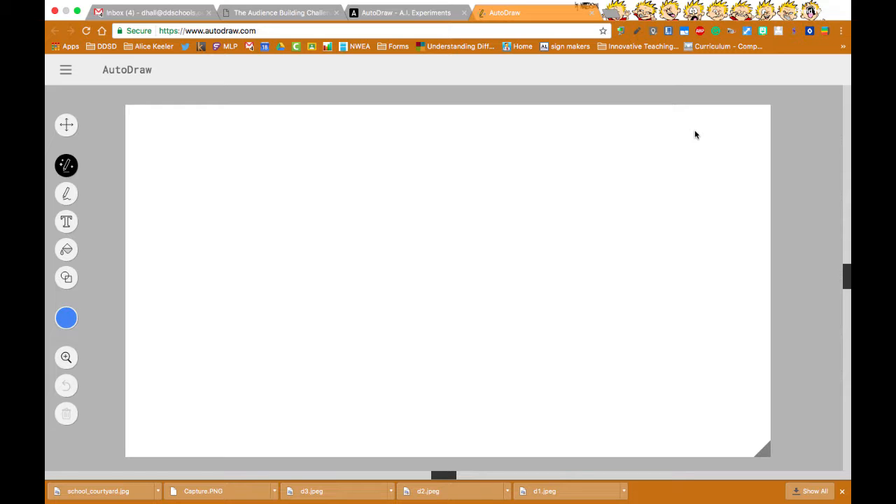
mouse_move(827, 431)
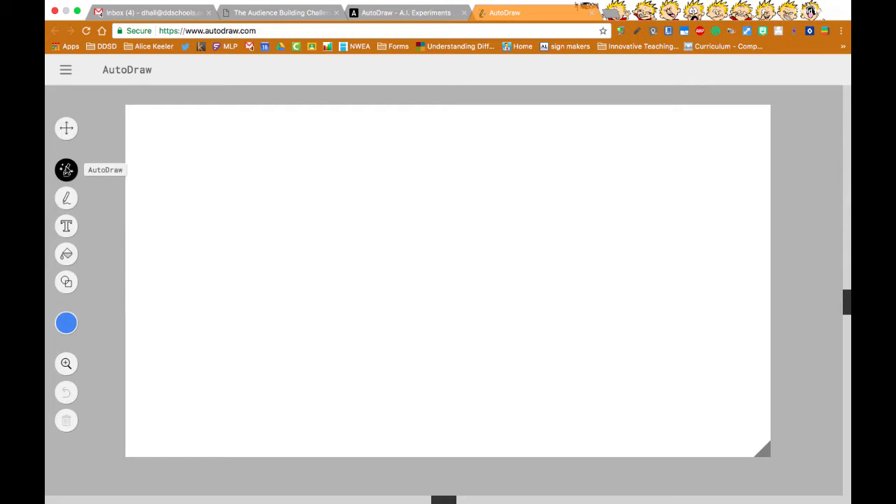
mouse_move(117, 201)
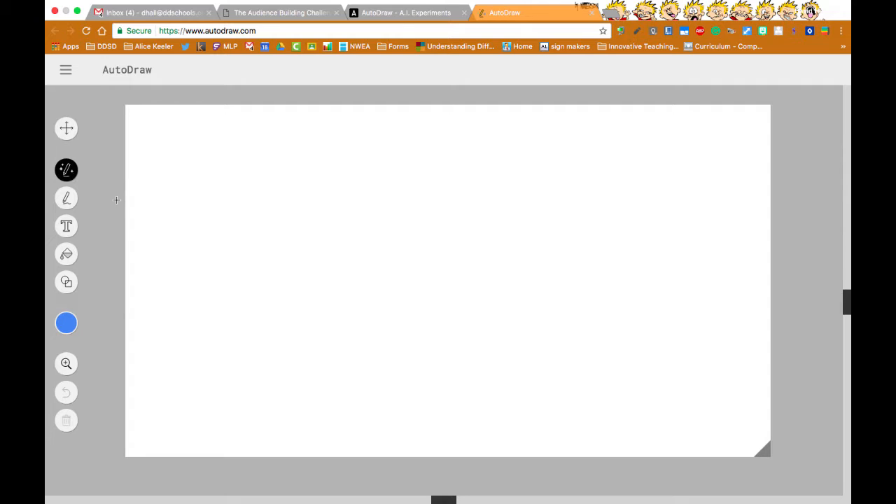
mouse_move(183, 201)
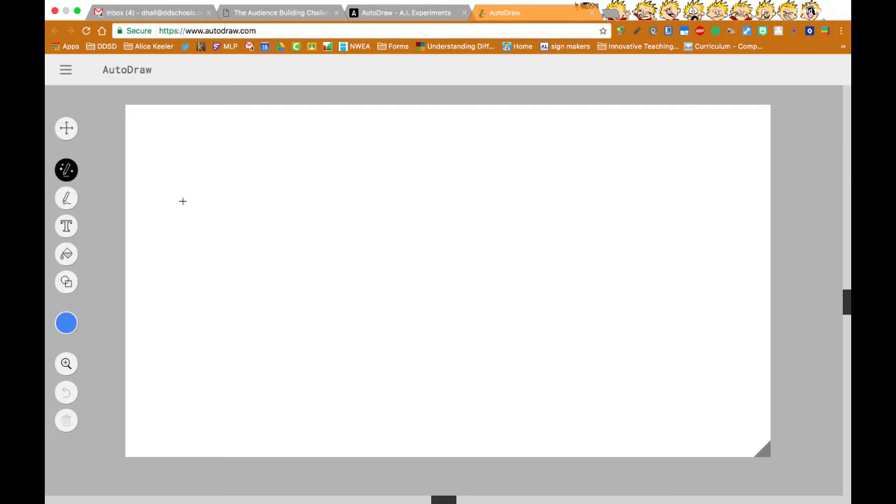
mouse_move(223, 215)
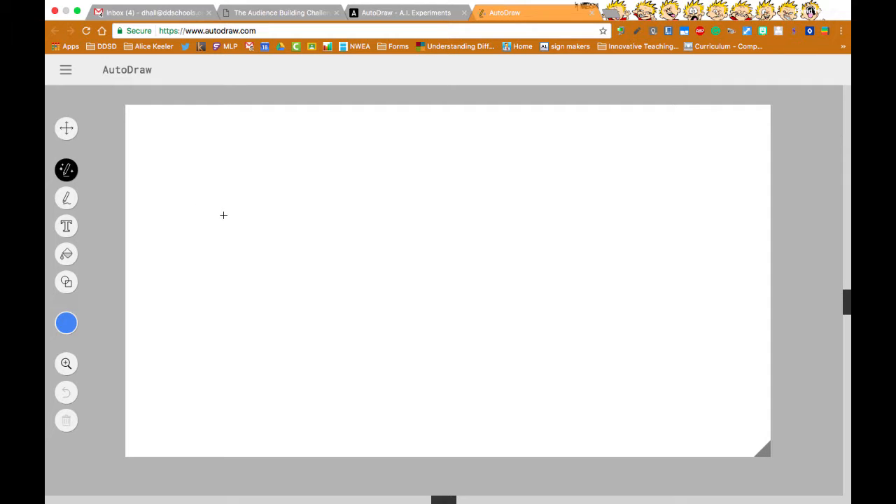
Sketch a rough table on the left and swap it for the clean suggested table
drag(223, 219, 266, 180)
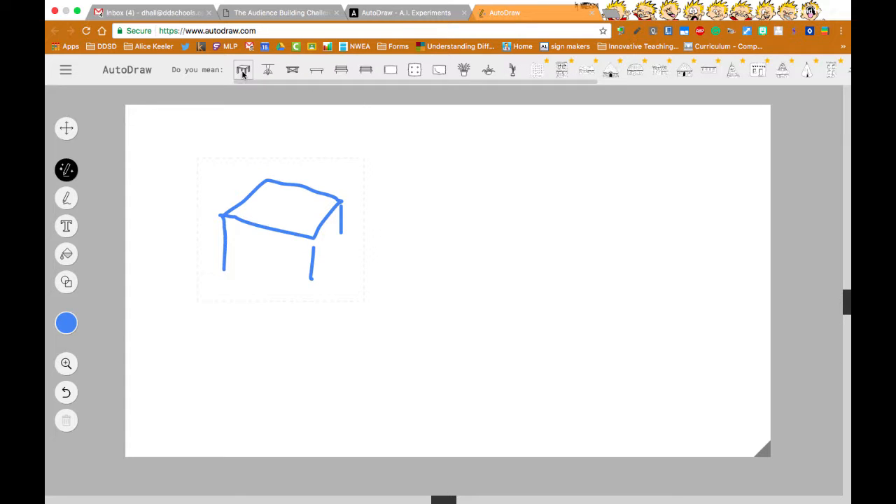
click(243, 69)
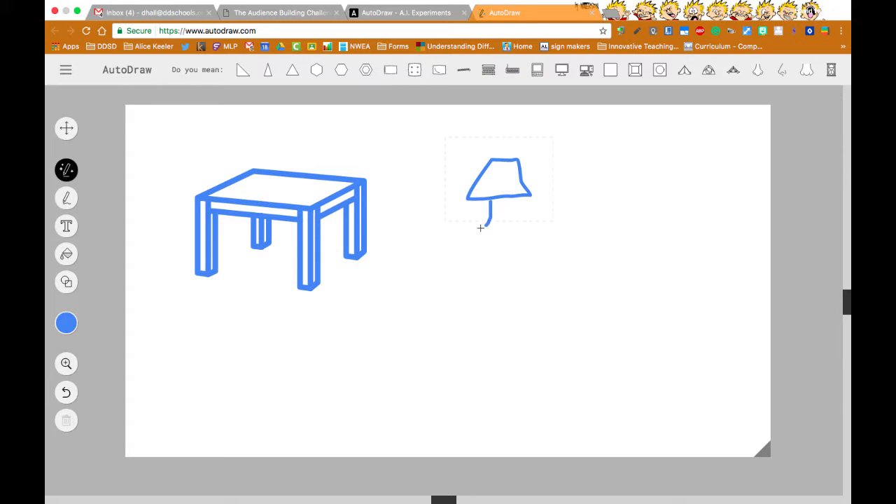
Sketch a lamp shape to the right of the table
drag(498, 207, 496, 248)
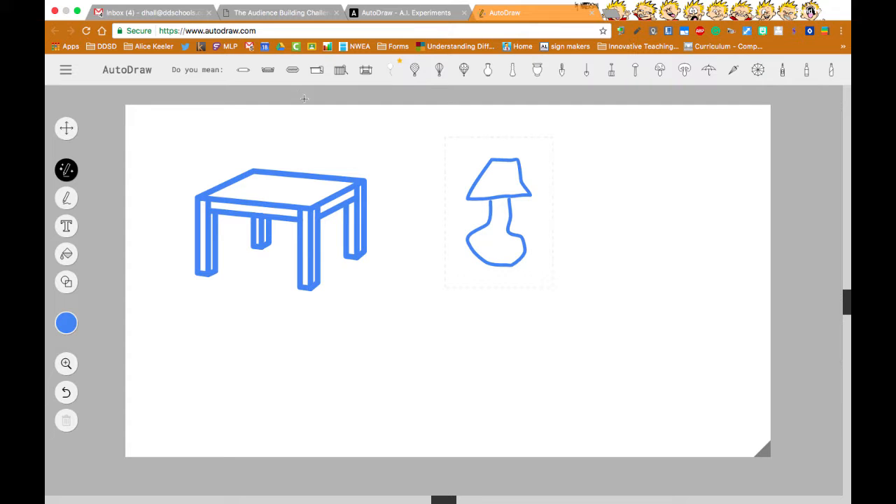
mouse_move(67, 282)
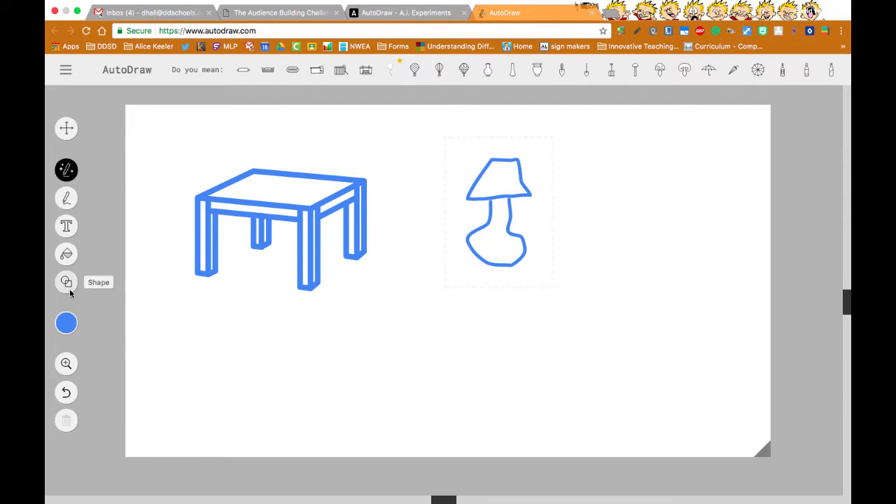
Add a circle shape, then sketch a triangle on the right and make it an equilateral triangle
click(66, 281)
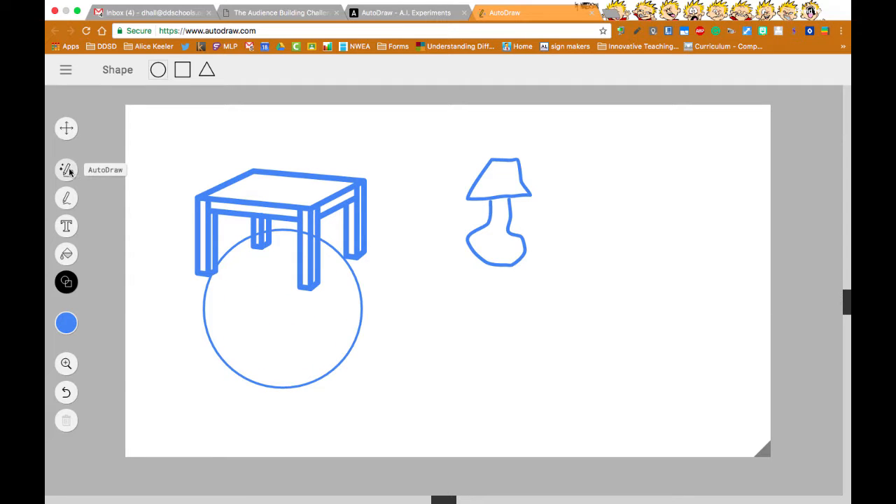
drag(675, 182, 724, 260)
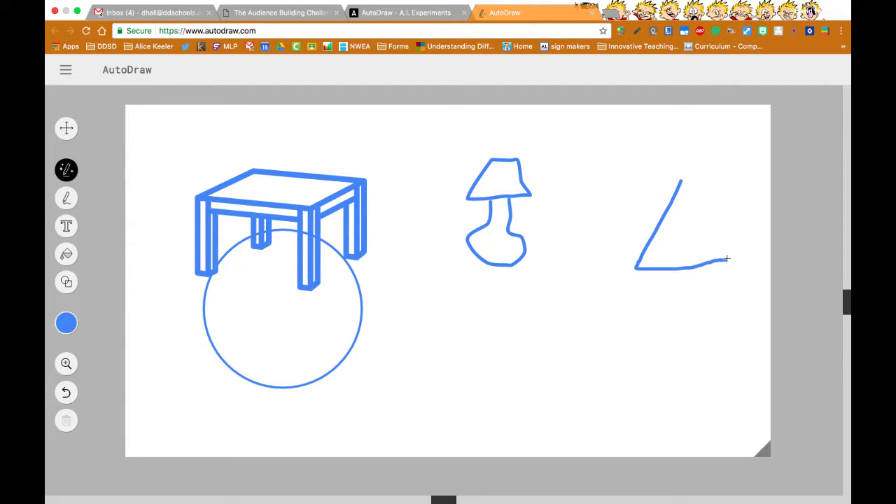
drag(728, 258, 679, 179)
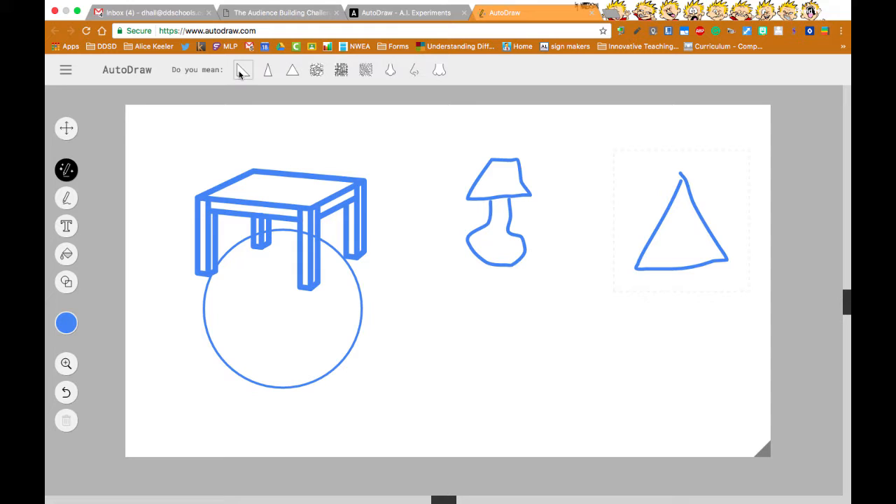
click(292, 69)
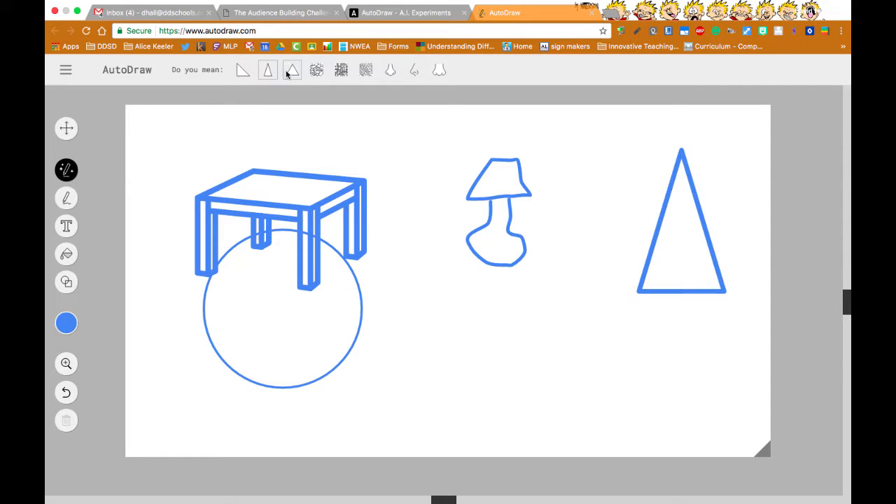
click(292, 69)
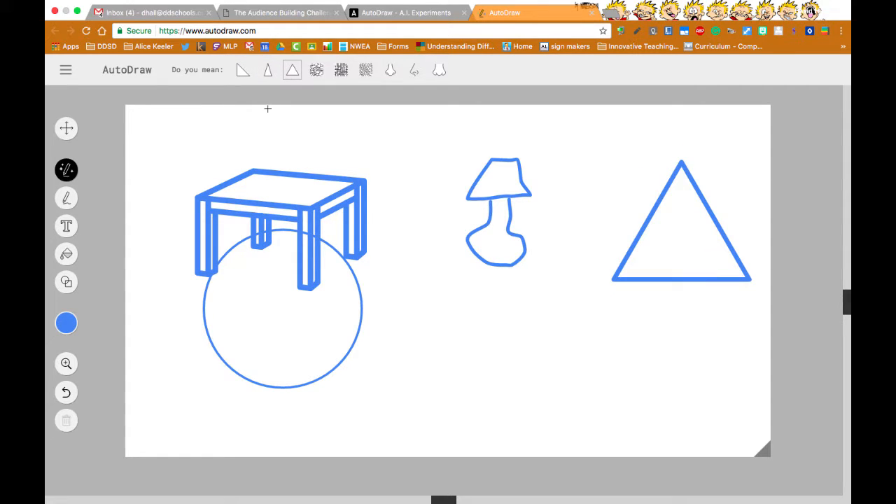
mouse_move(67, 253)
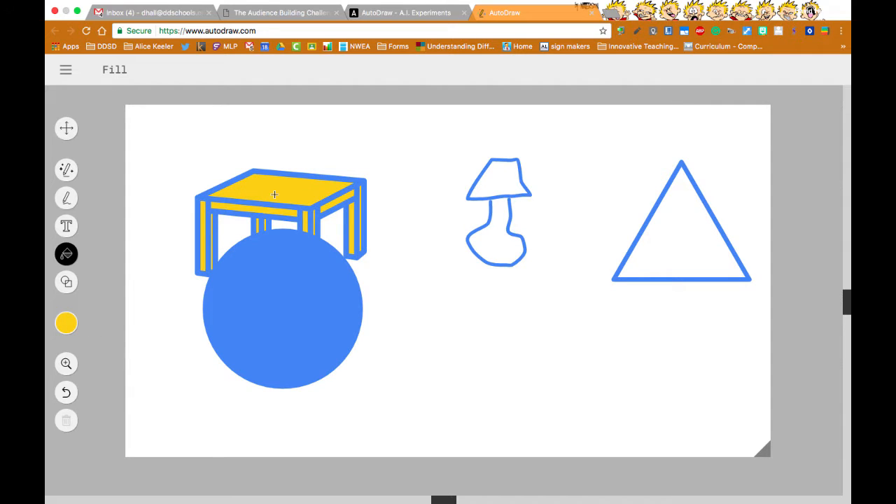
Choose purple from the colour picker and fill the triangle with it
click(66, 323)
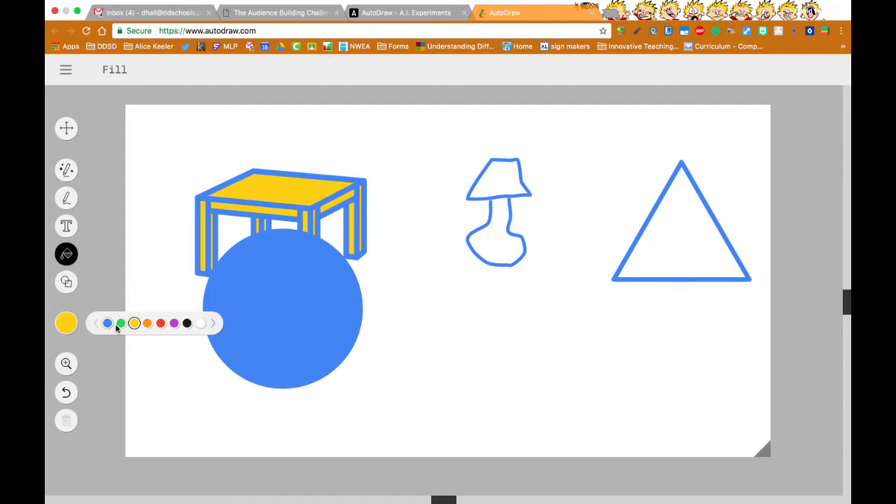
click(681, 231)
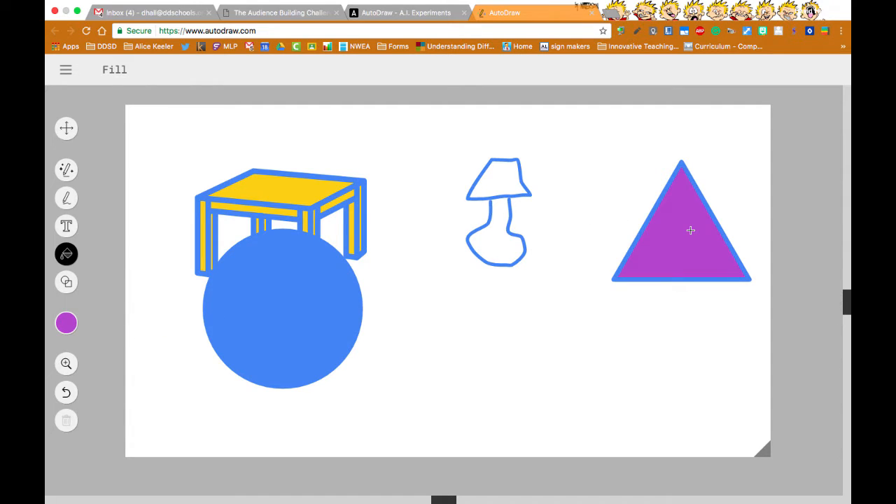
mouse_move(93, 85)
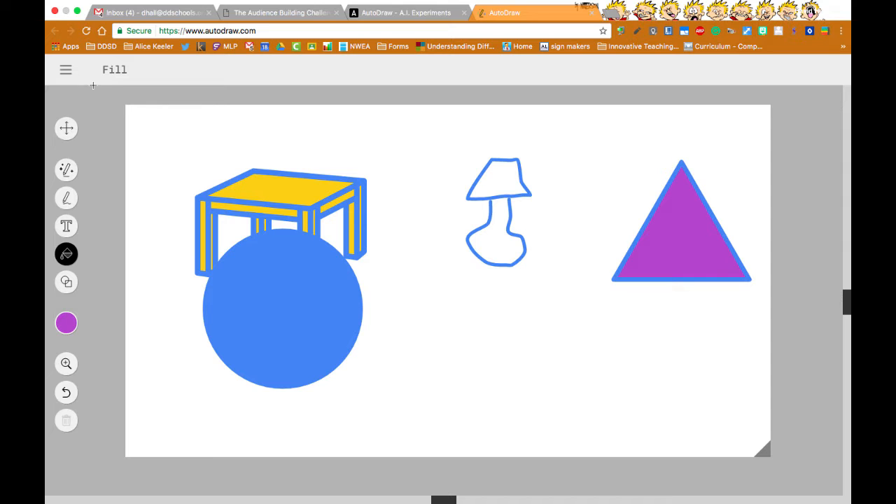
Download the finished drawing as a PNG from the main menu
click(65, 69)
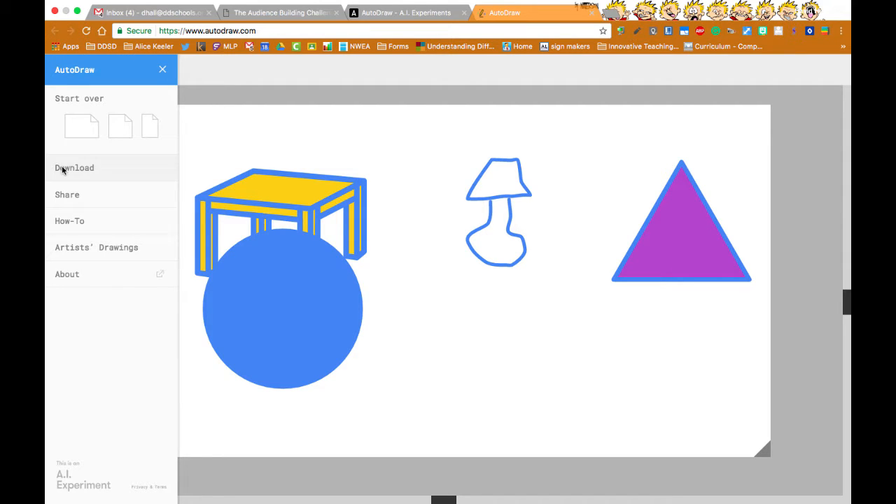
click(67, 195)
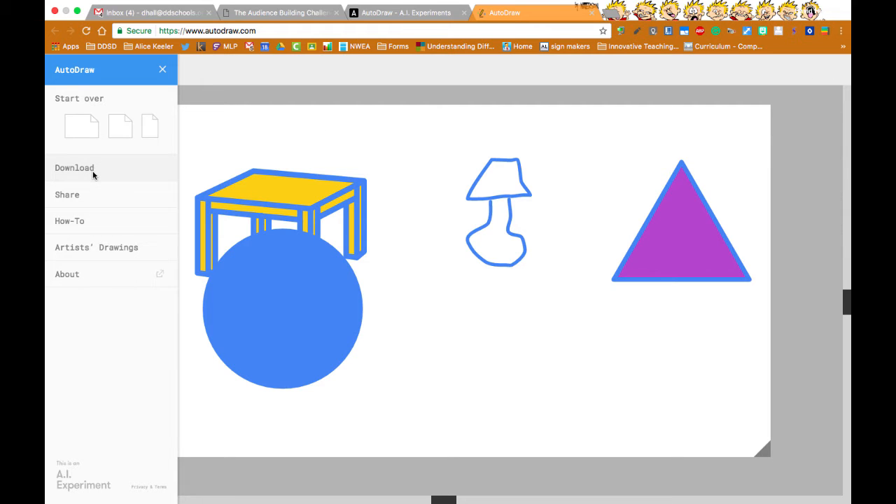
click(74, 167)
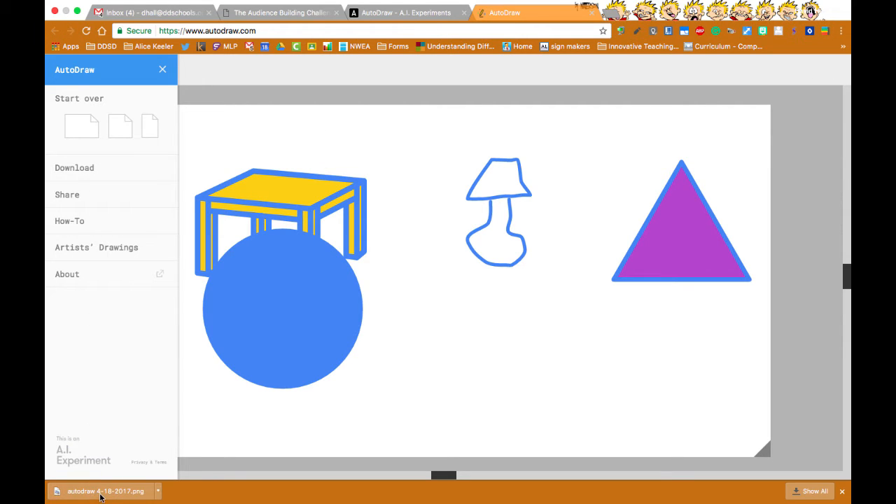
mouse_move(456, 99)
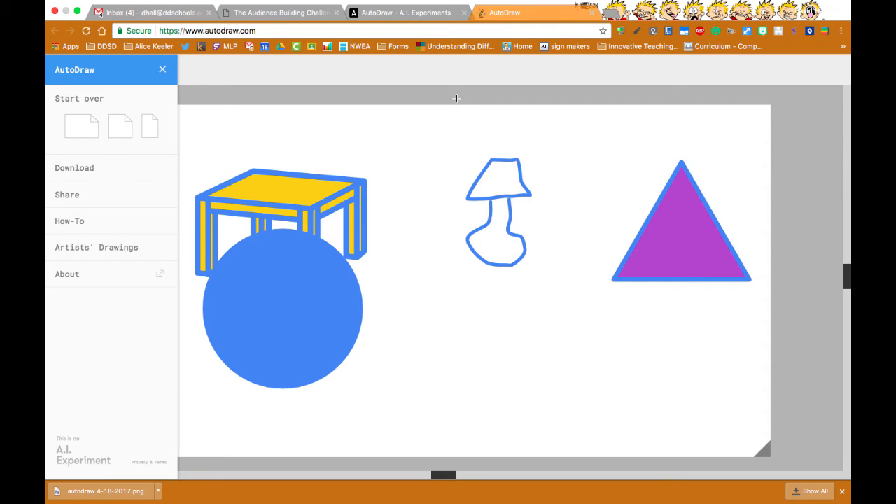